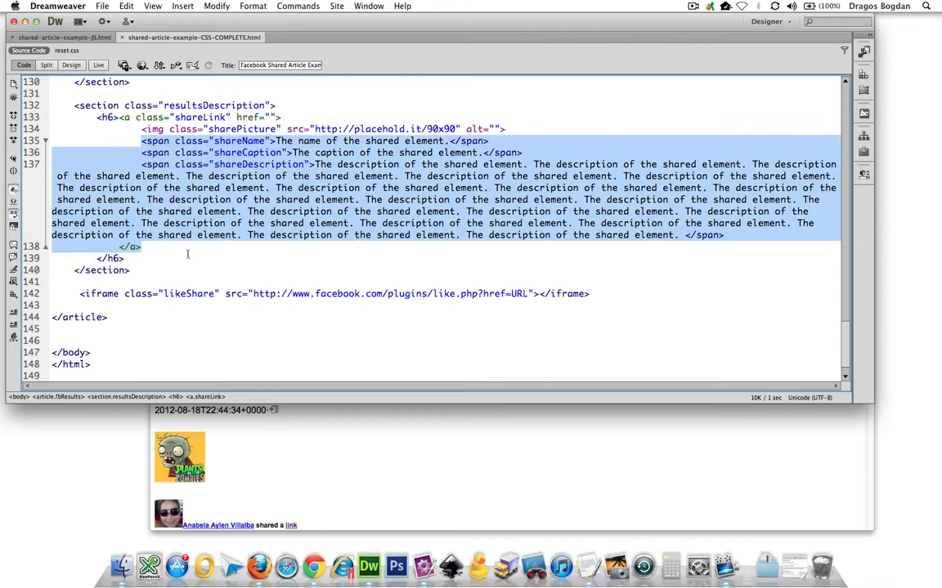
# Add a shareName span to the append string and fill it with ' + this.name + '.
pyautogui.click(177, 270)
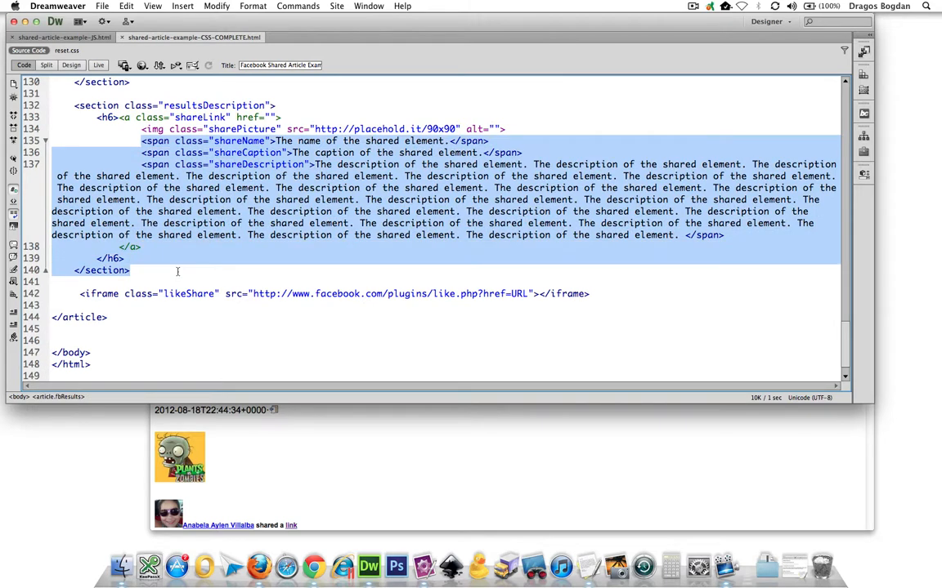
pyautogui.moveTo(262, 288)
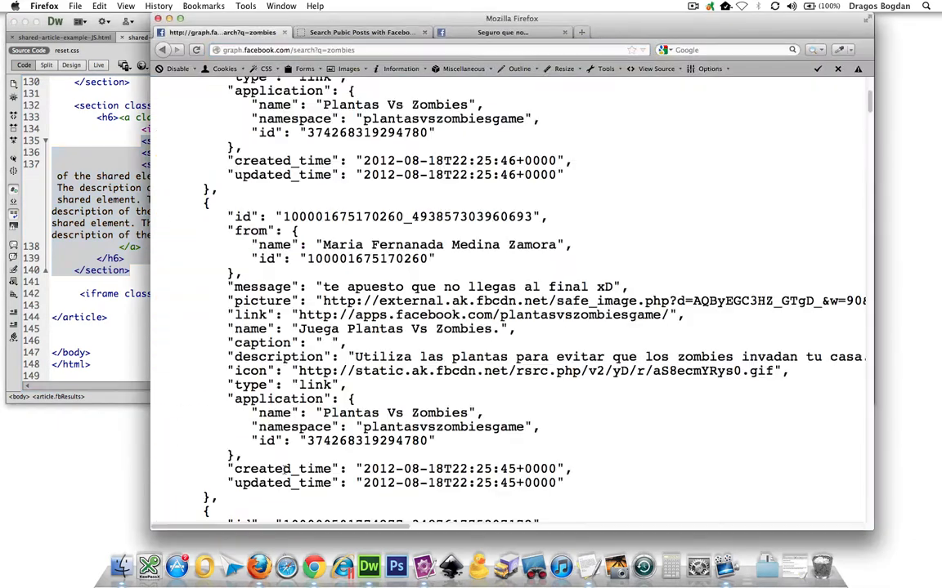
pyautogui.scroll(-3)
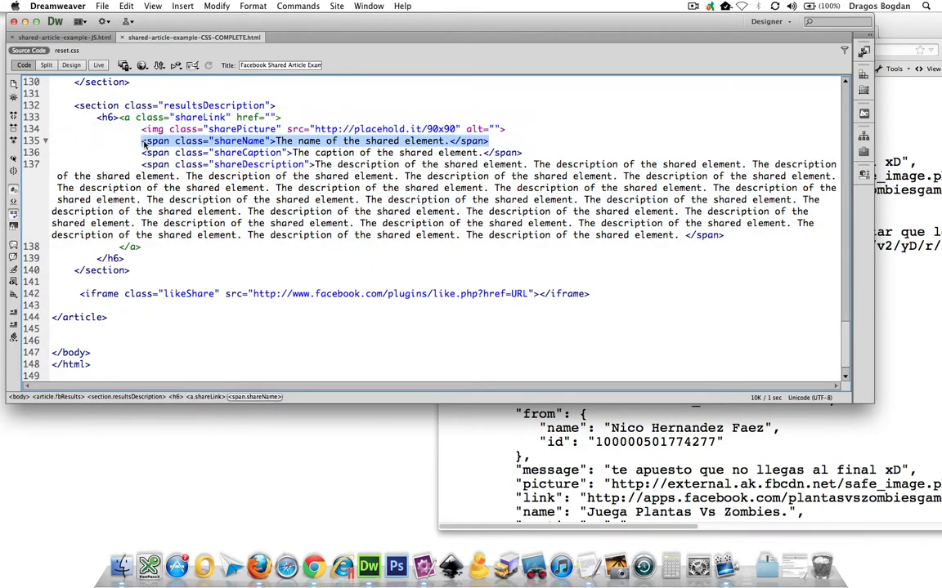
pyautogui.click(72, 49)
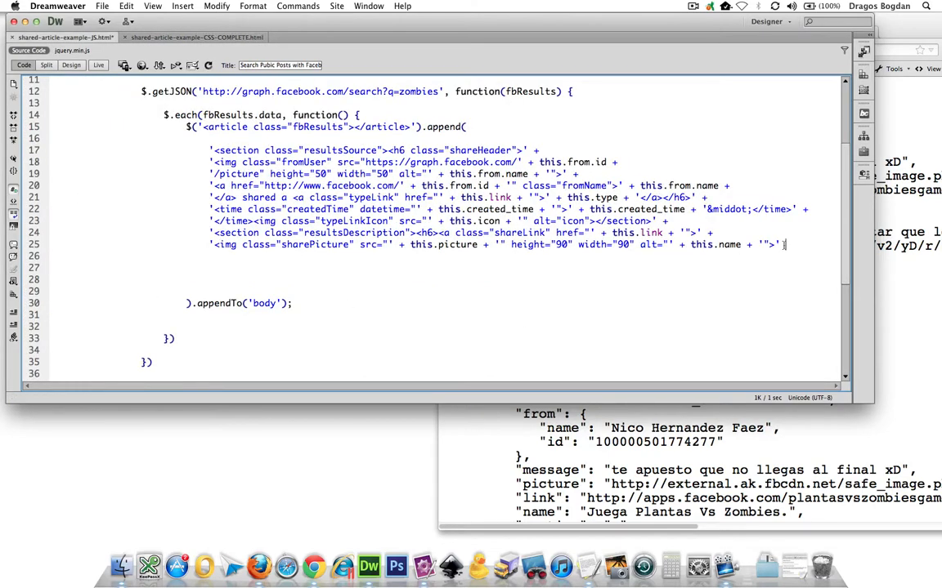
pyautogui.press('Return')
pyautogui.write('\' <span class="shareName">\' </span>\'')
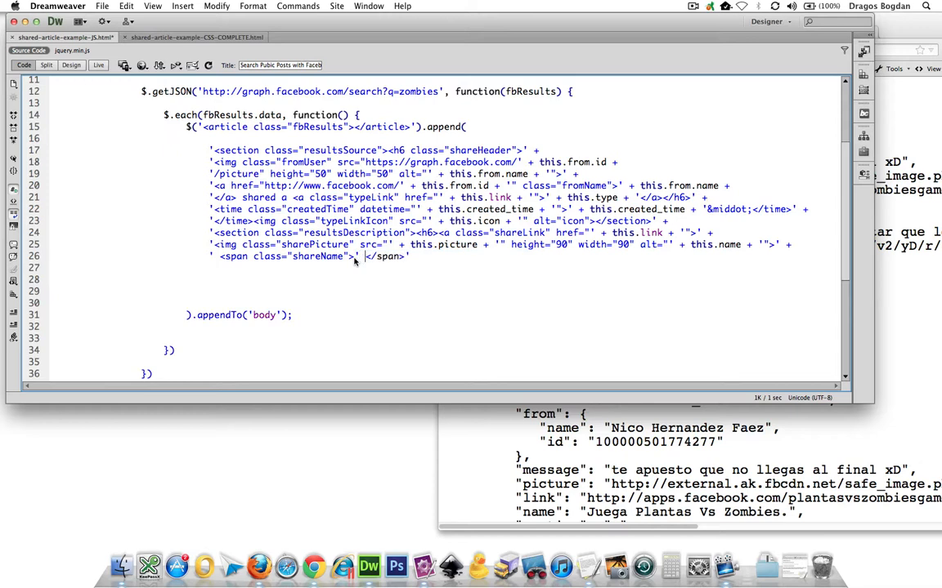
pyautogui.click(366, 256)
pyautogui.write('+  + ')
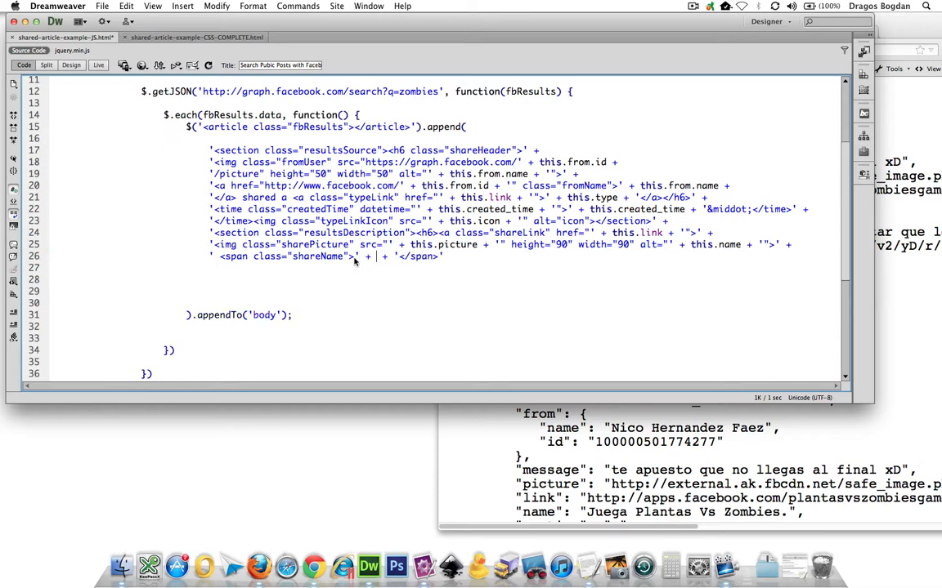
pyautogui.write('this.name')
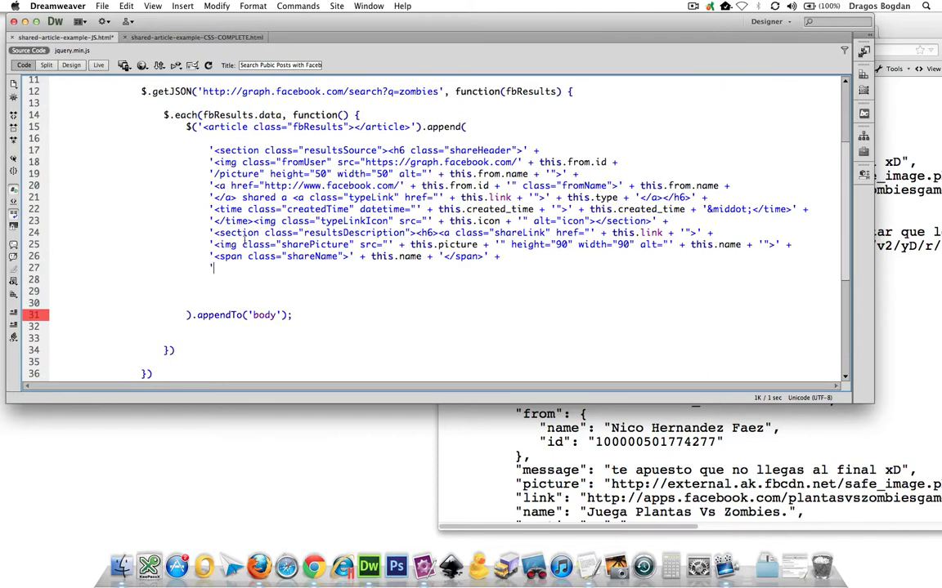
# Add the shareCaption span line with its placeholder caption text.
pyautogui.write('\'<span class="shareCaption">The caption of the shared element.</span>\'')
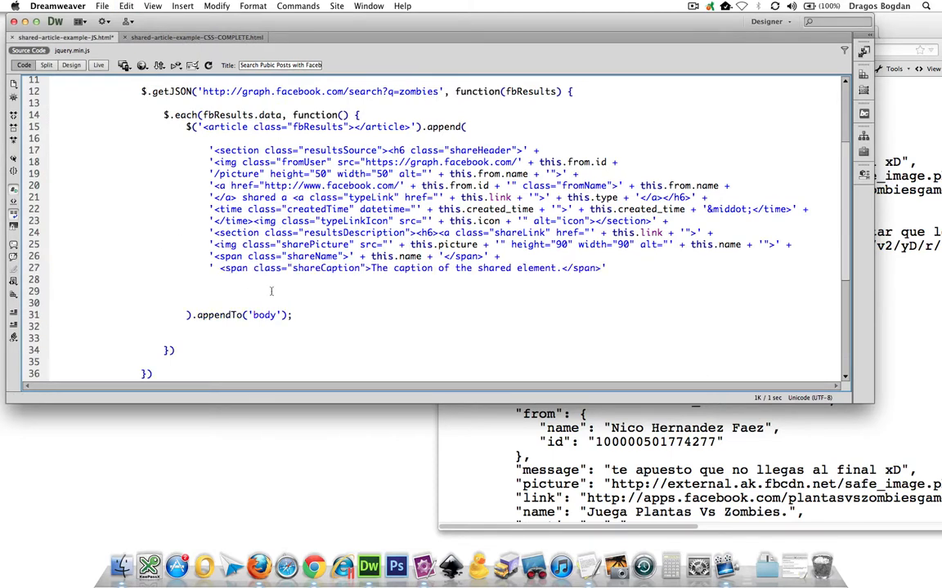
# Replace the placeholder caption with ' + this.caption + ' and a trailing +.
pyautogui.click(216, 268)
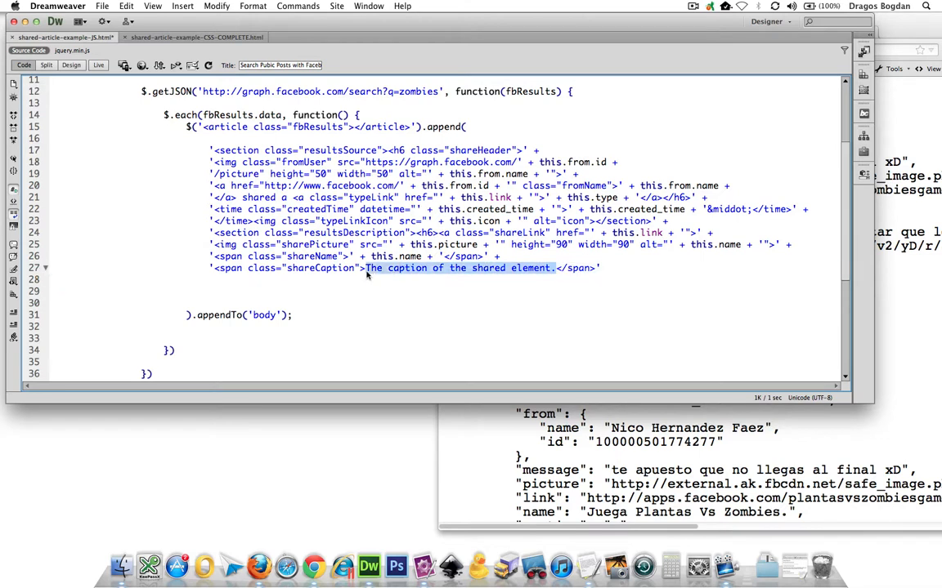
pyautogui.press('Delete')
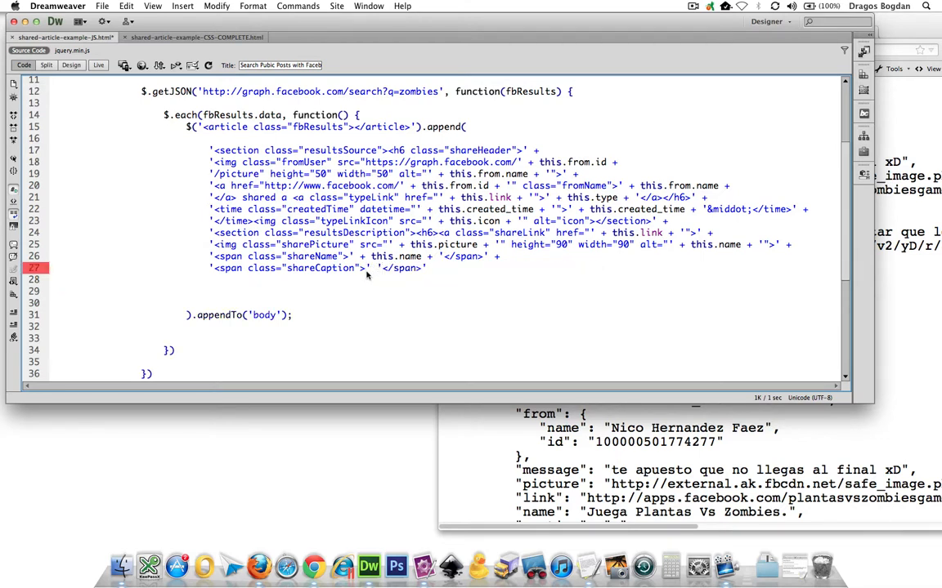
pyautogui.write('+ this.caption')
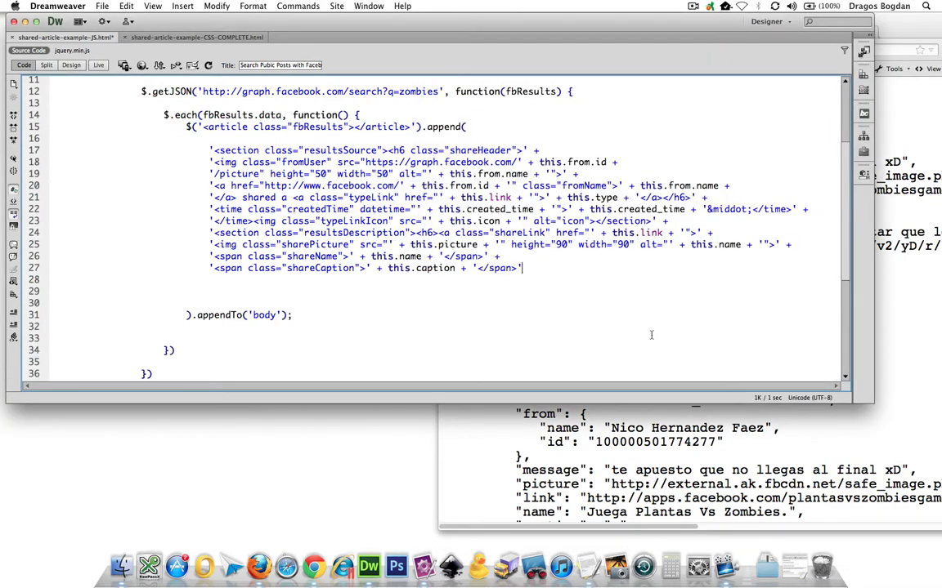
pyautogui.write('+')
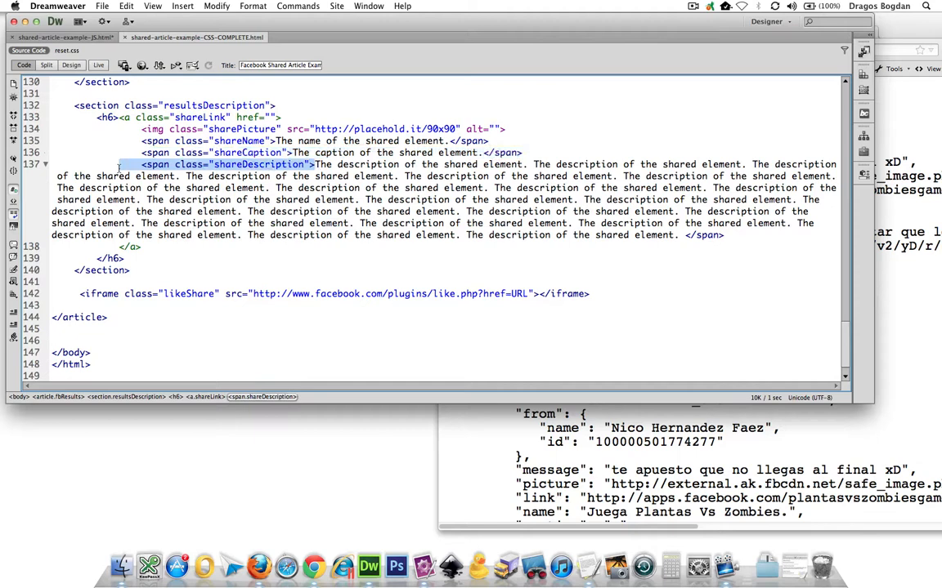
# Add a shareDescription span concatenating ' + this.description + ' to the append string.
pyautogui.click(62, 36)
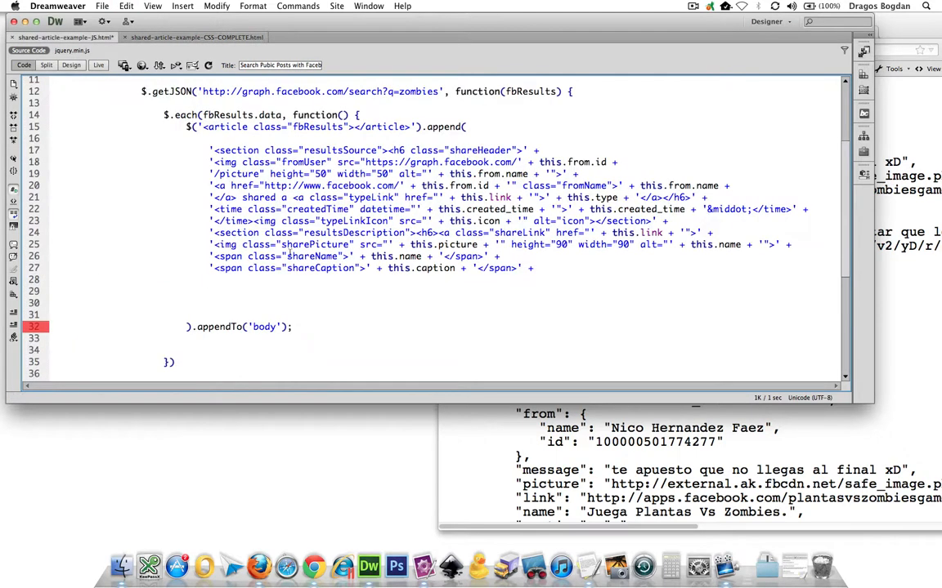
pyautogui.write('\'<span class="shareDescription">\' +')
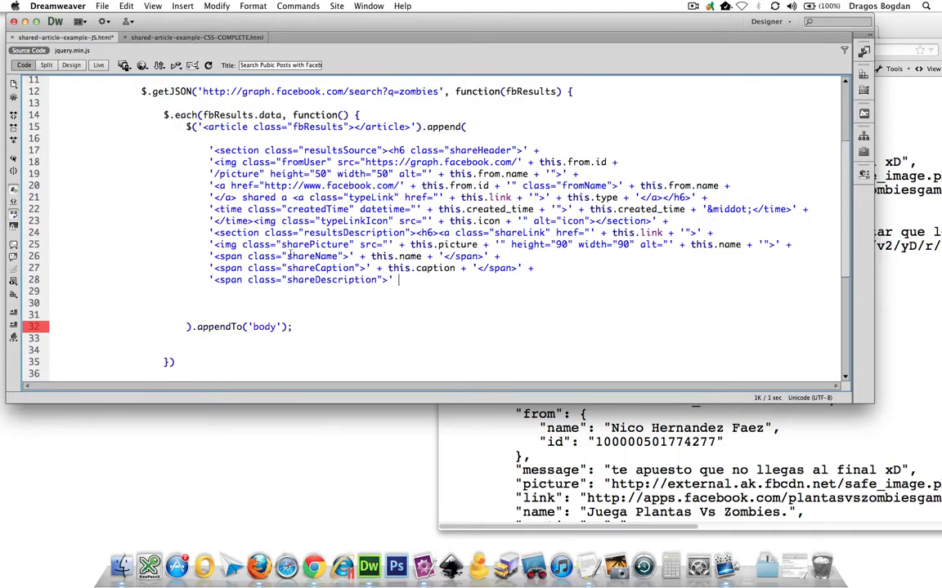
pyautogui.write('+ this.description')
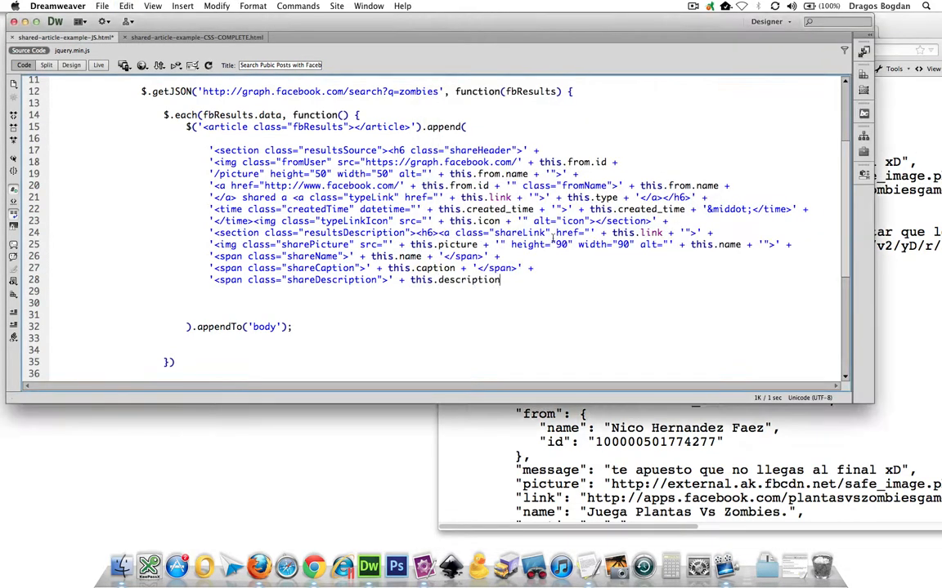
pyautogui.write('+')
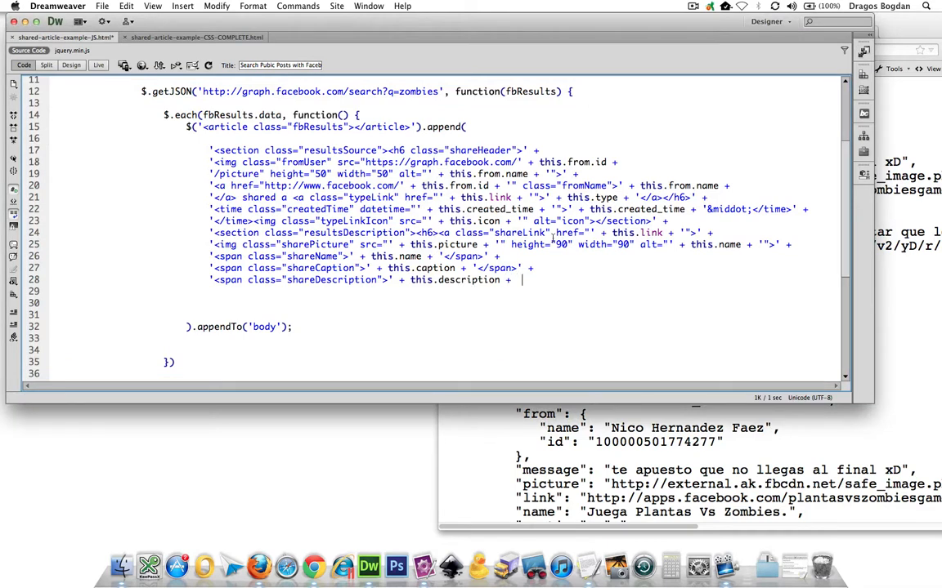
pyautogui.write("'")
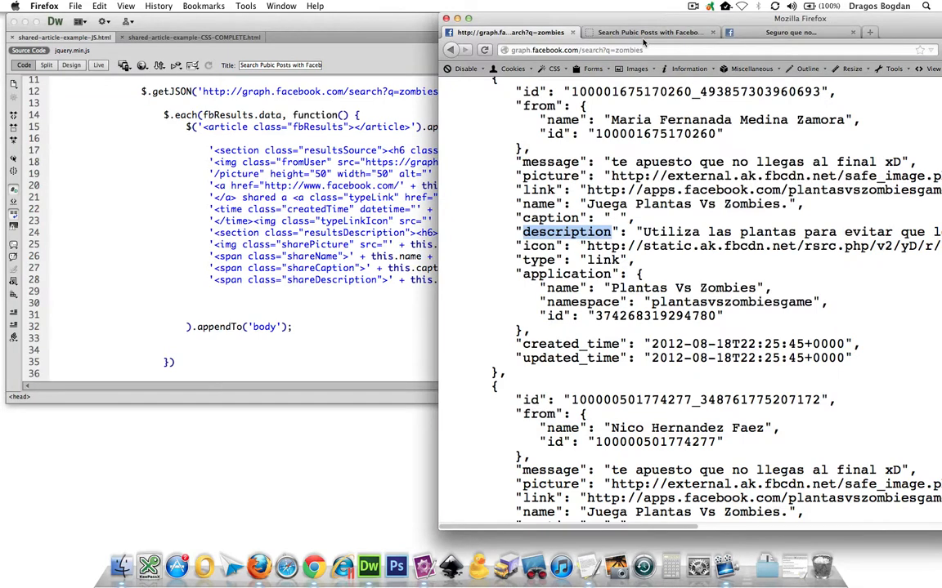
# Scroll through the rendered Facebook search results posts in Firefox.
pyautogui.click(474, 33)
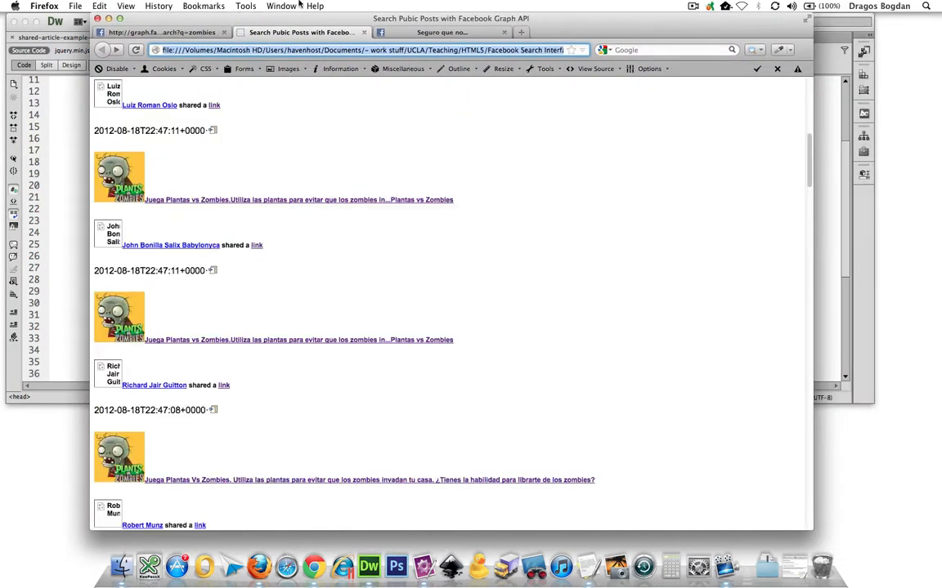
pyautogui.moveTo(321, 301)
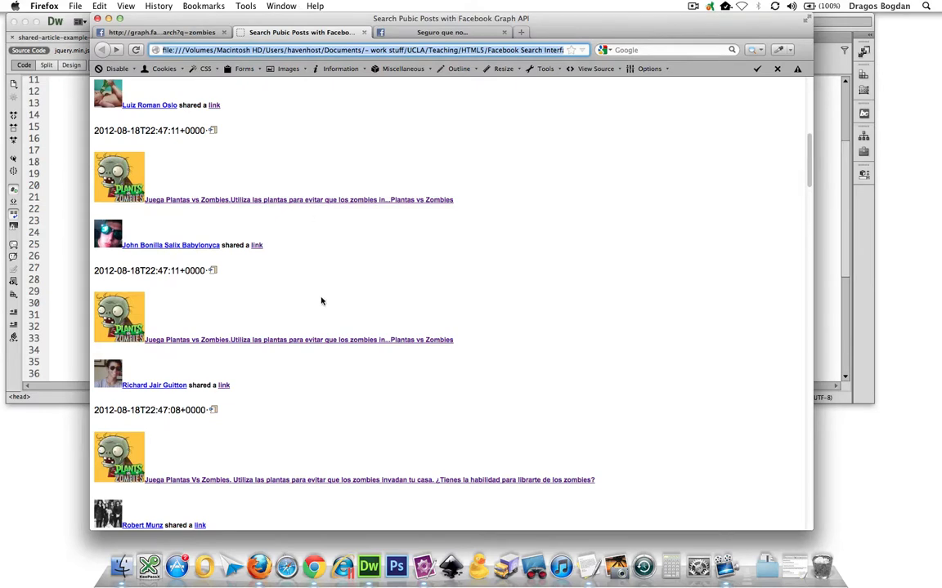
pyautogui.scroll(-3)
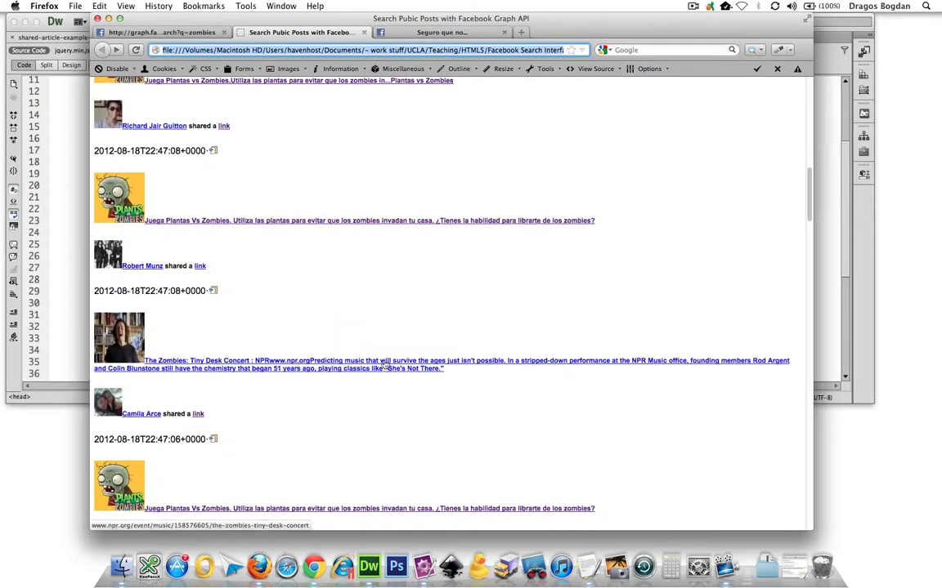
pyautogui.moveTo(608, 222)
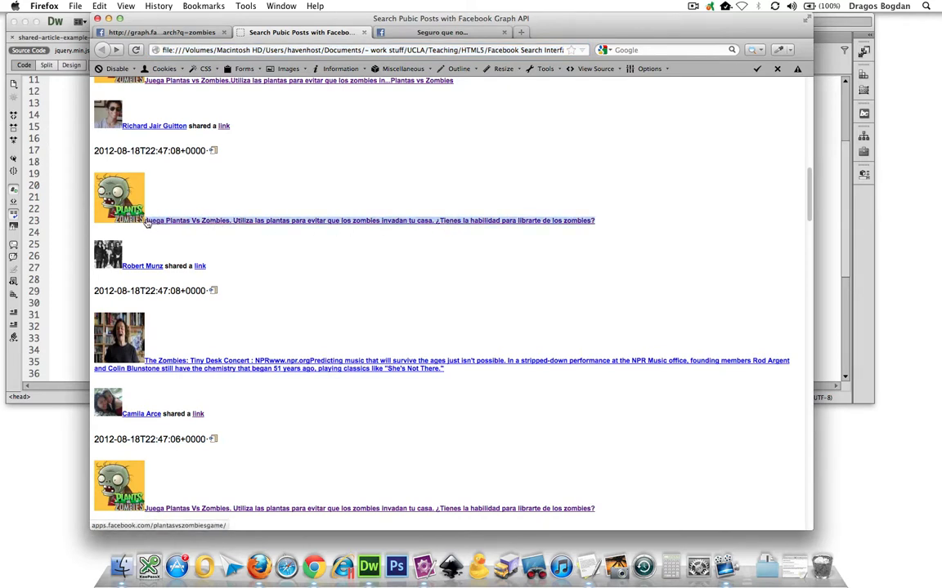
pyautogui.moveTo(193, 394)
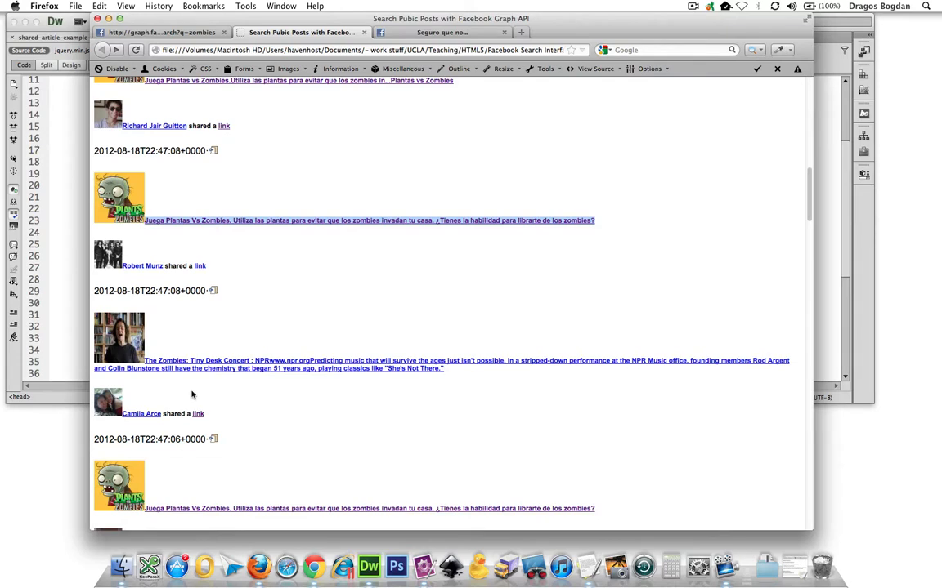
pyautogui.scroll(-3)
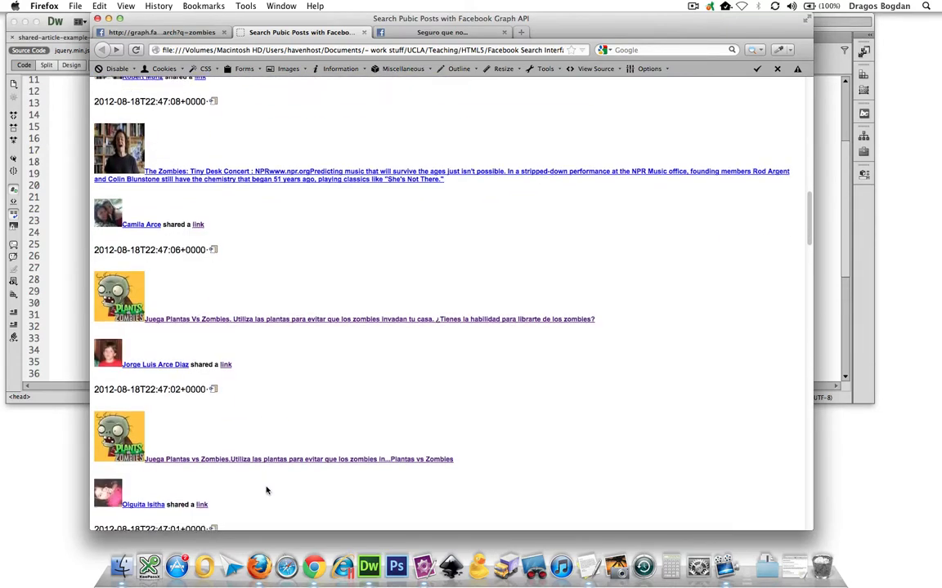
pyautogui.scroll(-3)
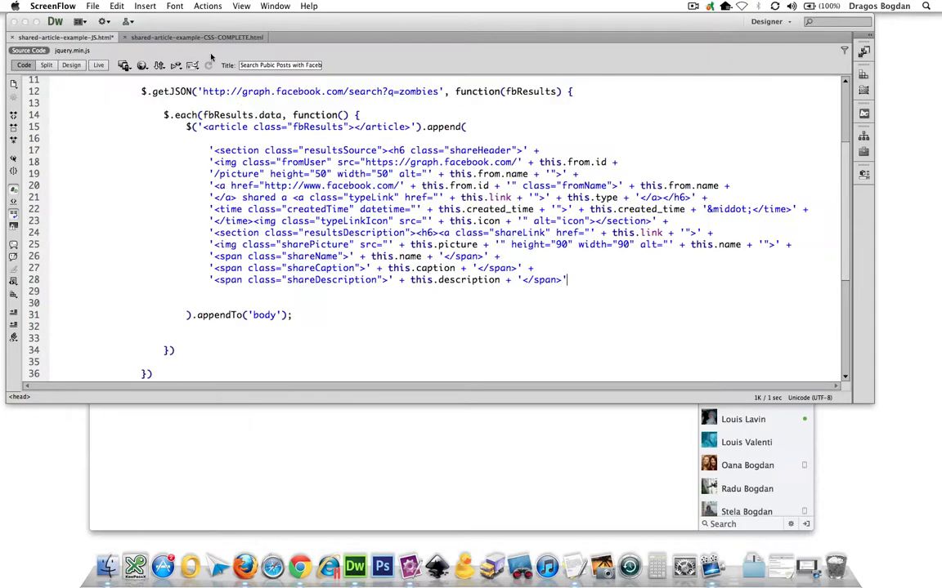
# Check the HTML template's closing </p>, </h6> and </section> tags against the jQuery append string.
pyautogui.click(196, 36)
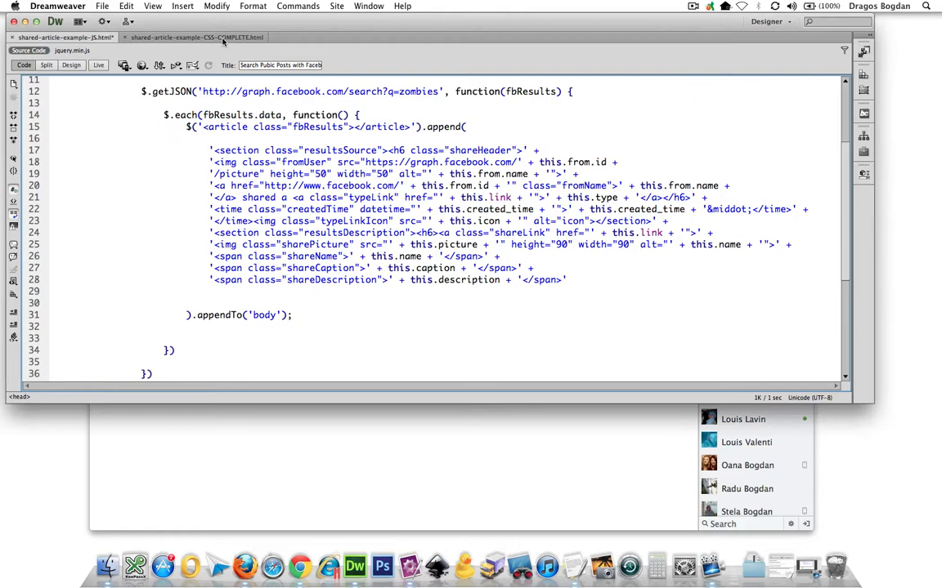
pyautogui.click(196, 37)
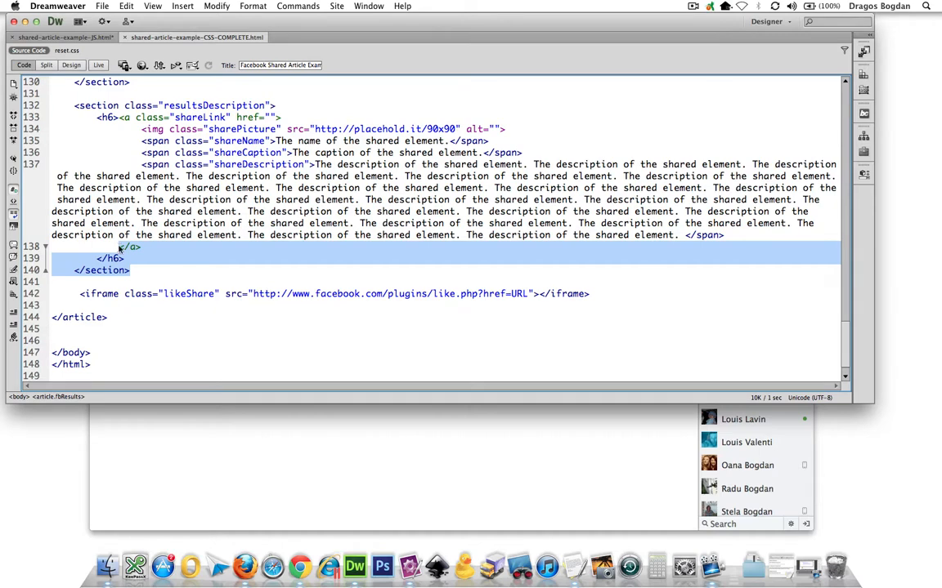
pyautogui.click(62, 36)
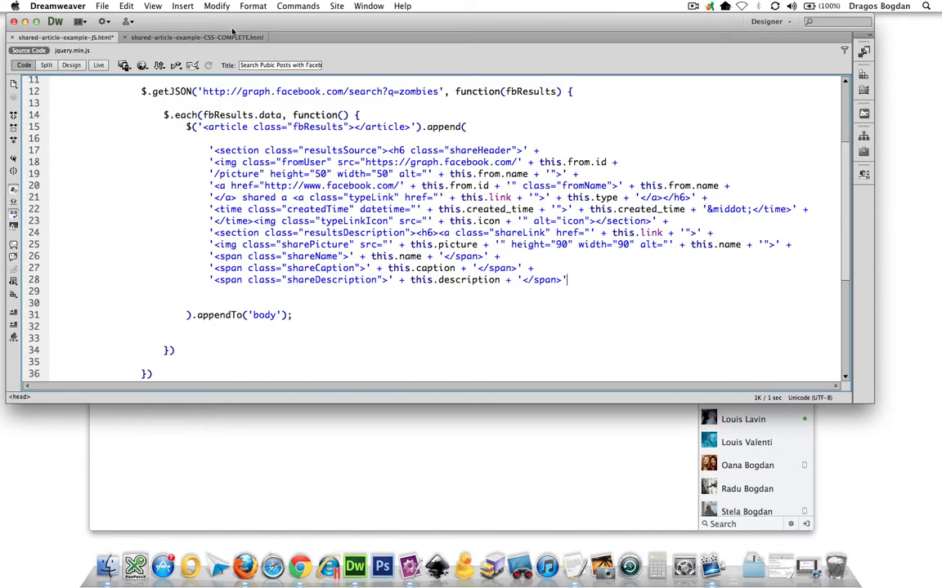
pyautogui.click(196, 37)
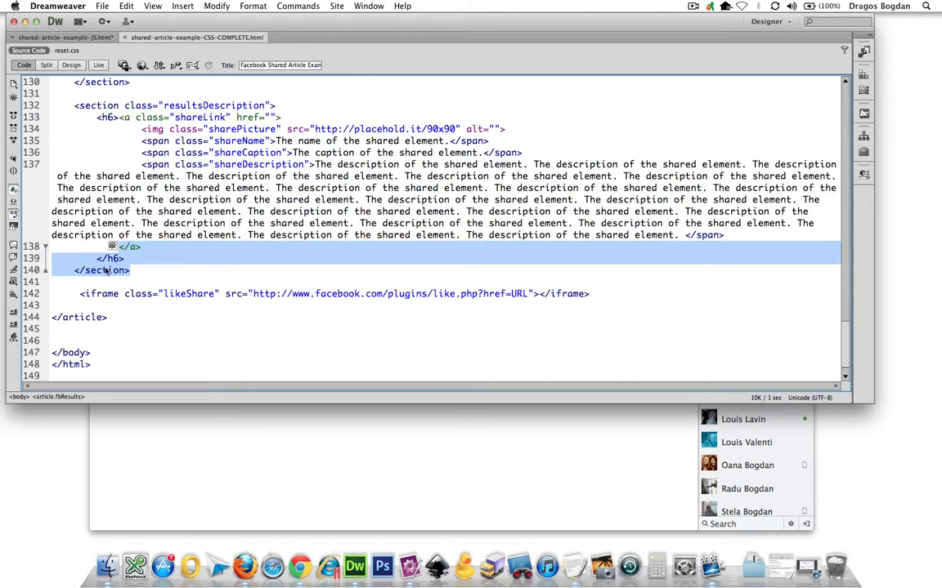
pyautogui.click(64, 36)
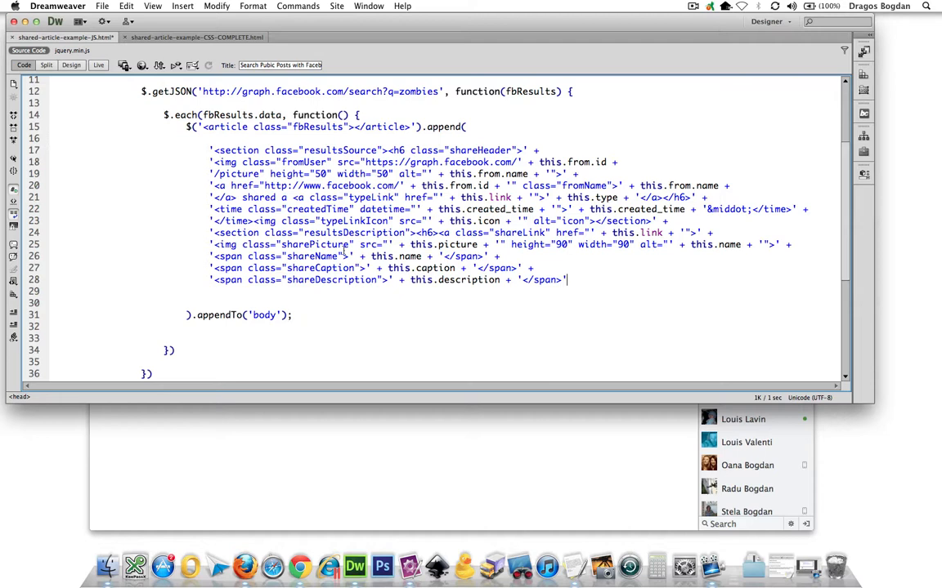
pyautogui.moveTo(559, 282)
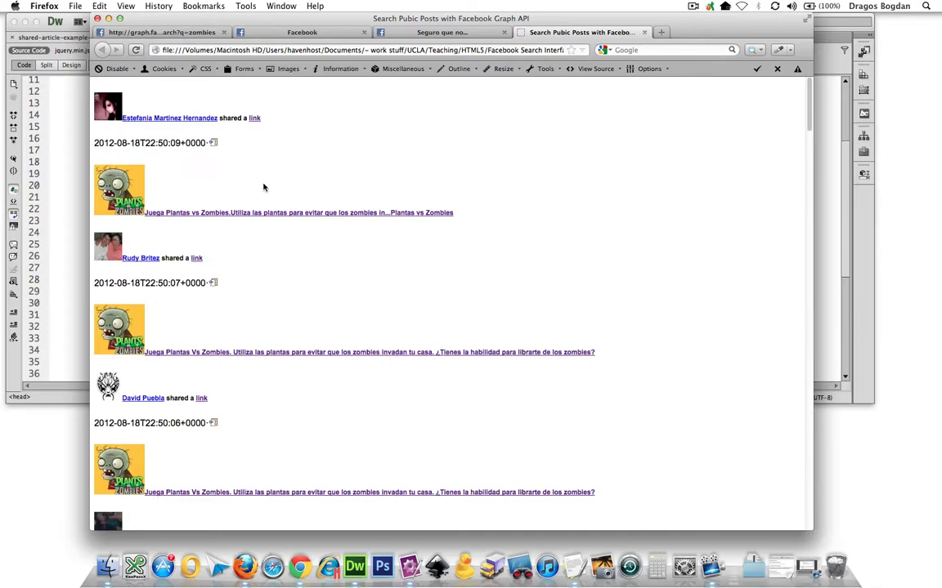
pyautogui.moveTo(322, 237)
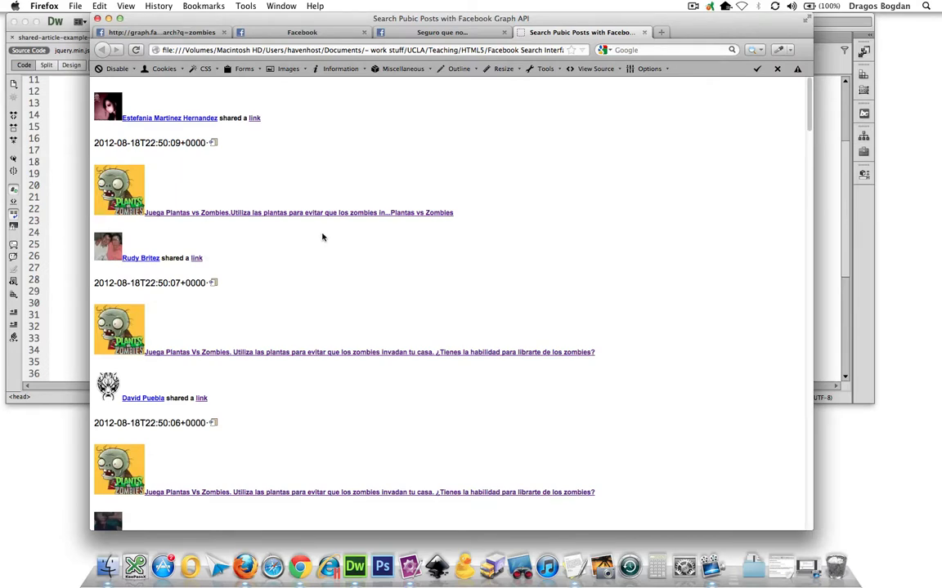